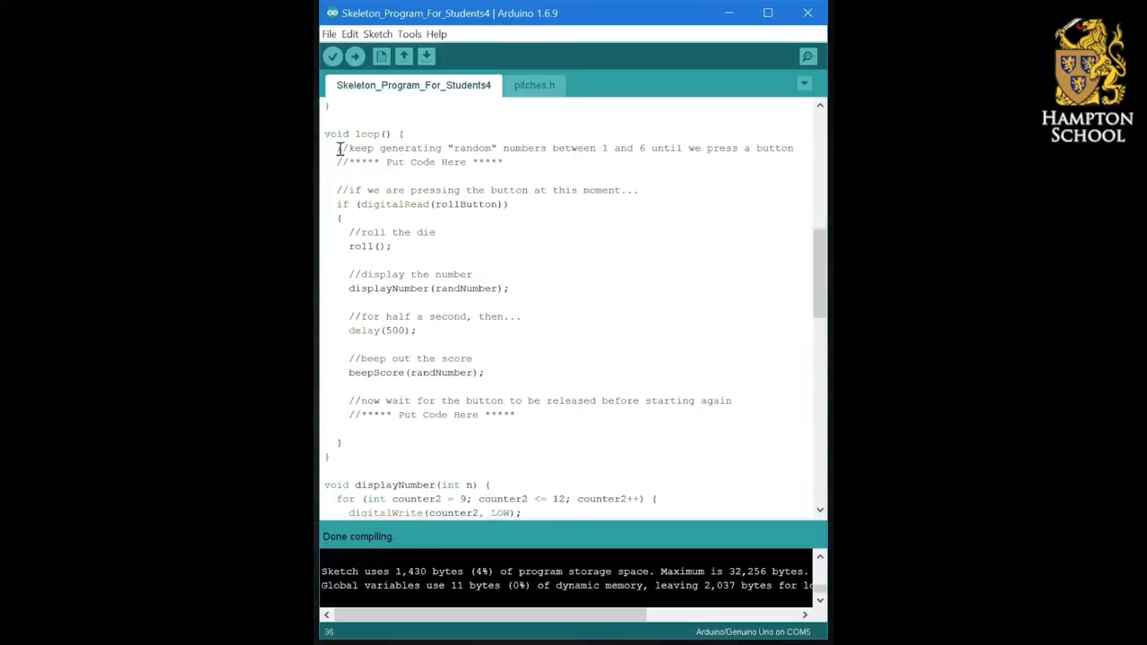
Step: Select the '//***** Put Code Here *****' placeholder line at the top of loop()
left_click_drag(339, 147, 505, 161)
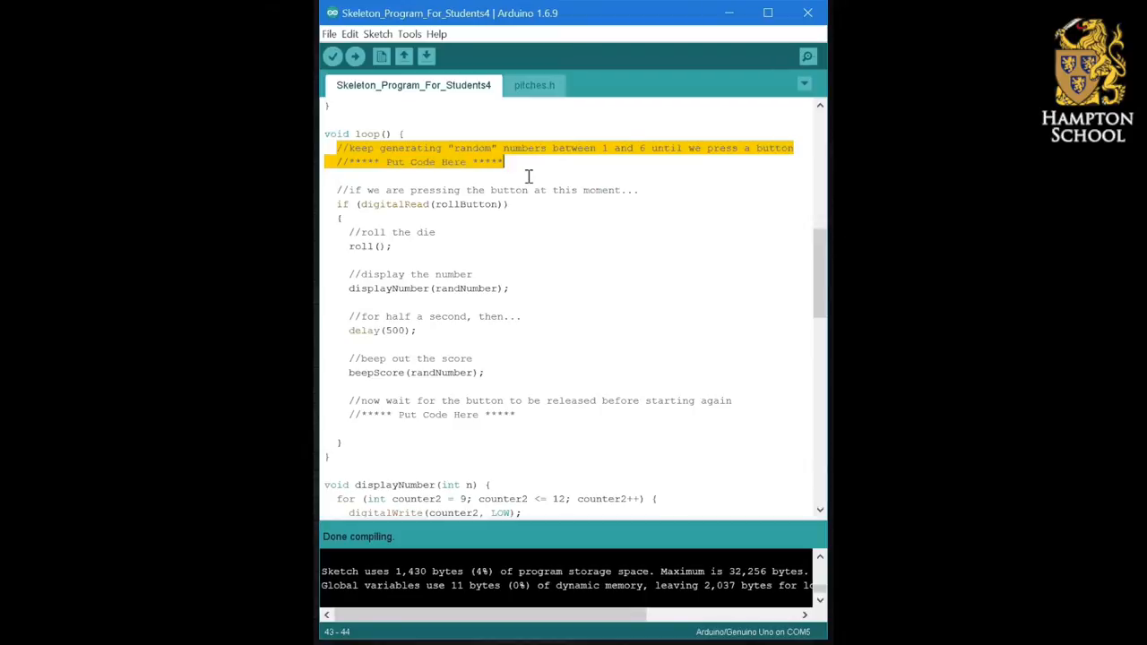
mouse_move(702, 194)
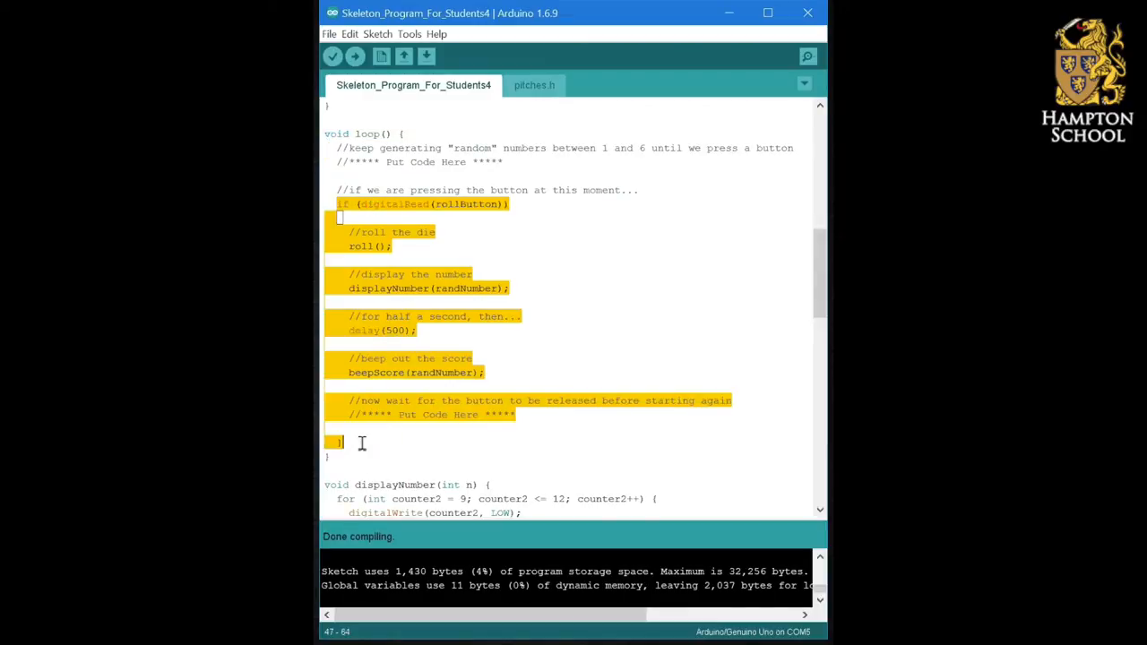
left_click(346, 464)
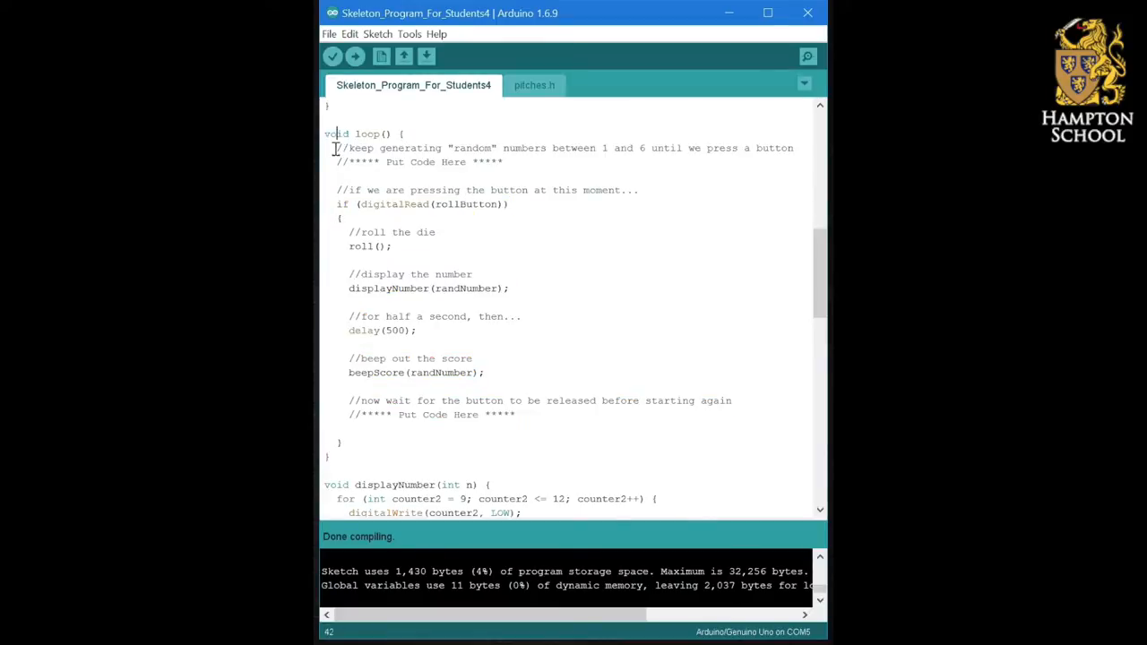
left_click_drag(337, 147, 505, 161)
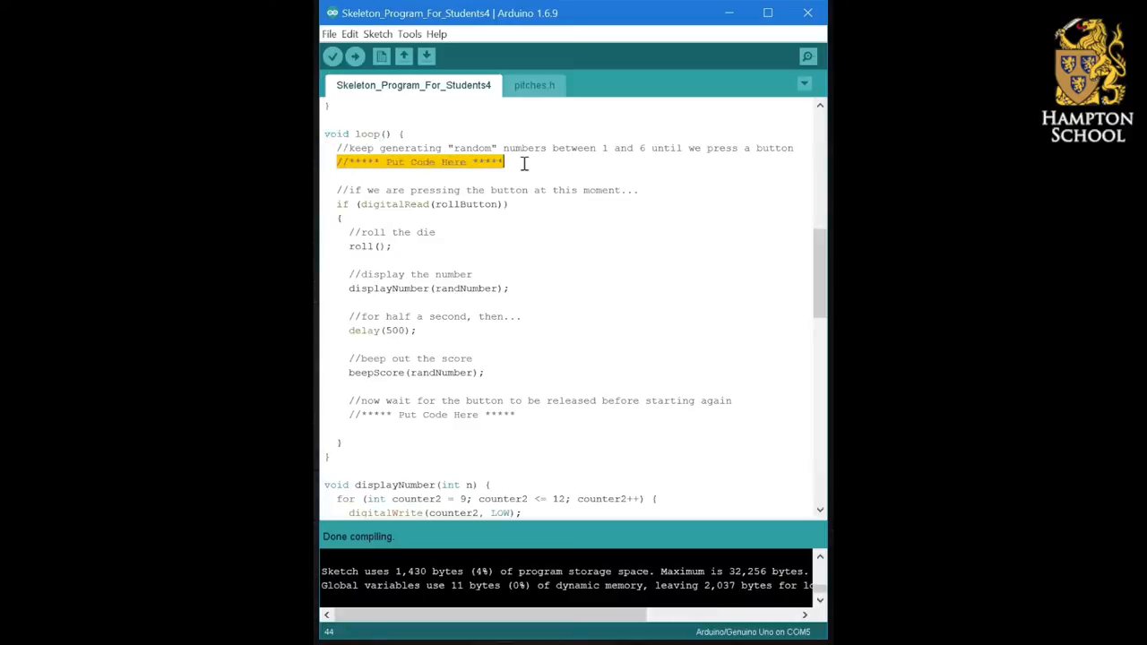
mouse_move(516, 234)
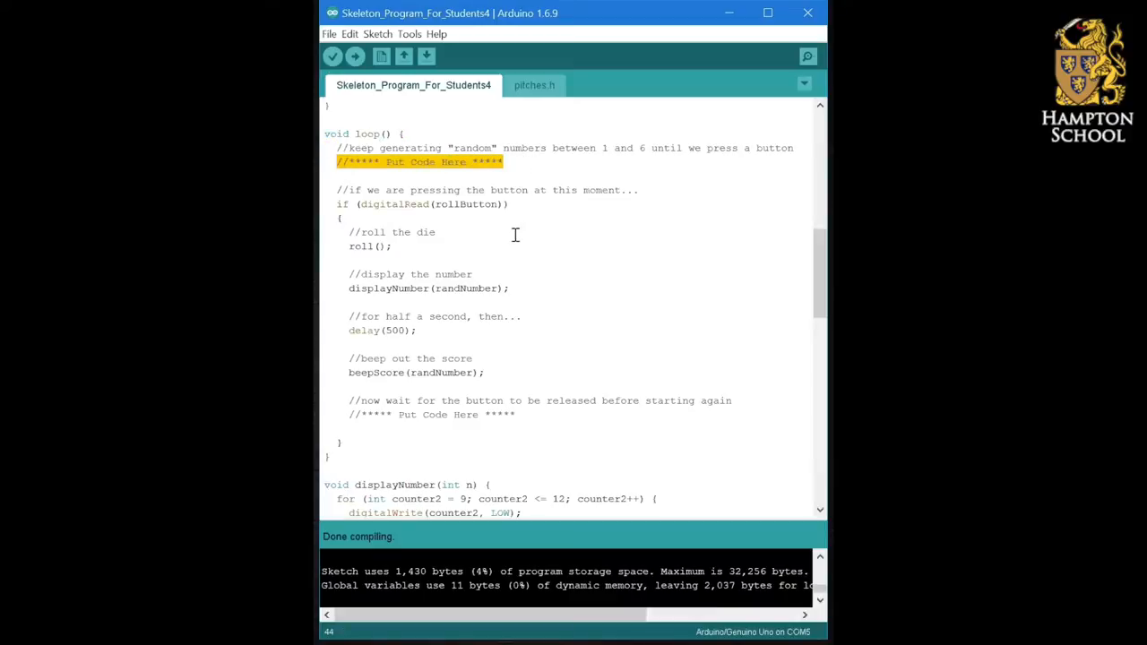
mouse_move(509, 150)
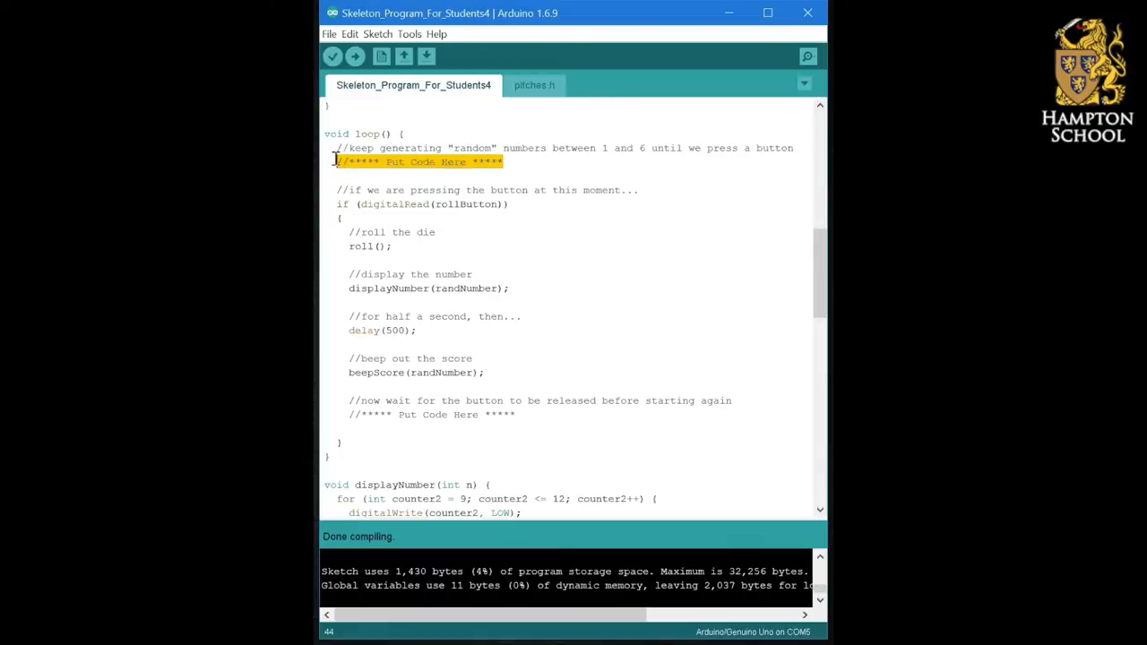
mouse_move(631, 314)
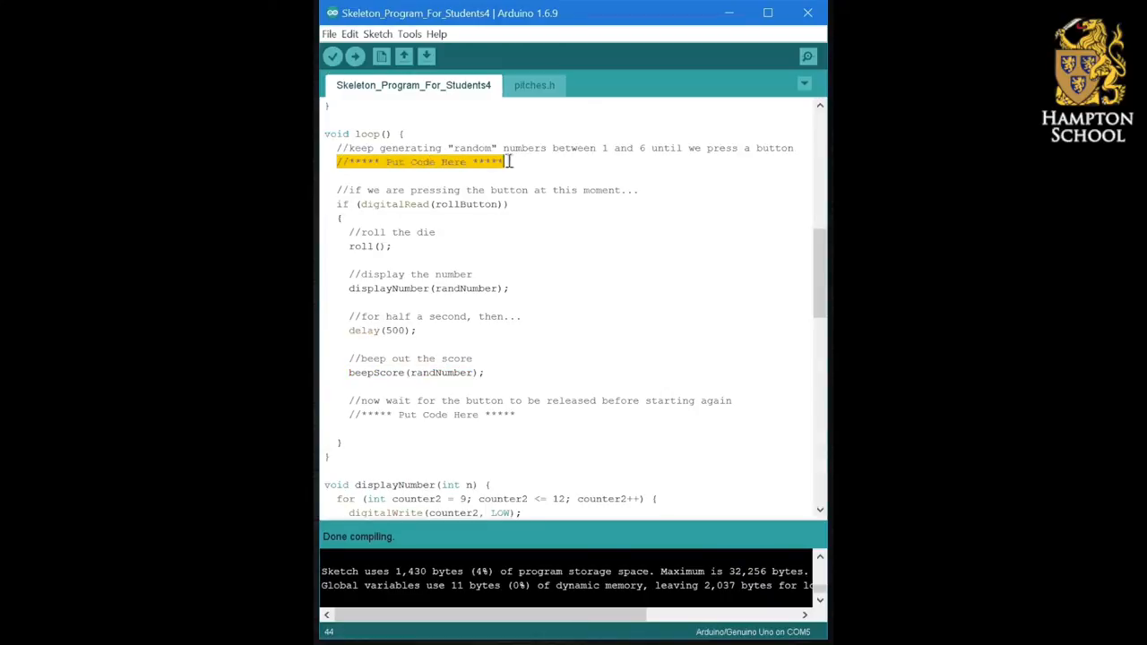
mouse_move(628, 336)
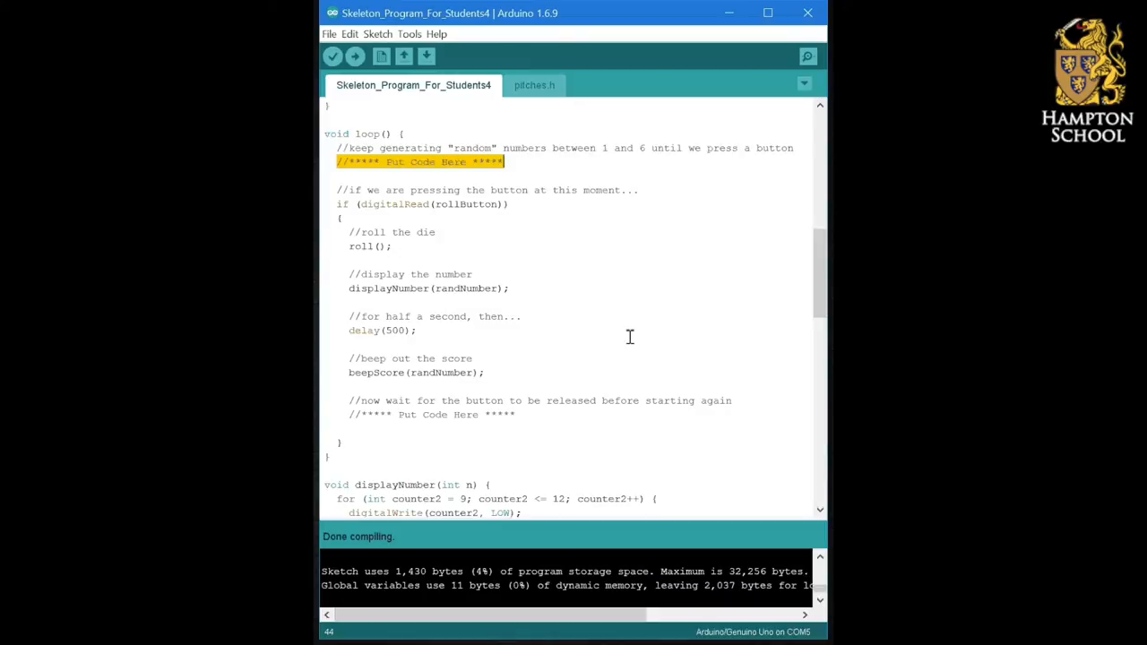
mouse_move(595, 322)
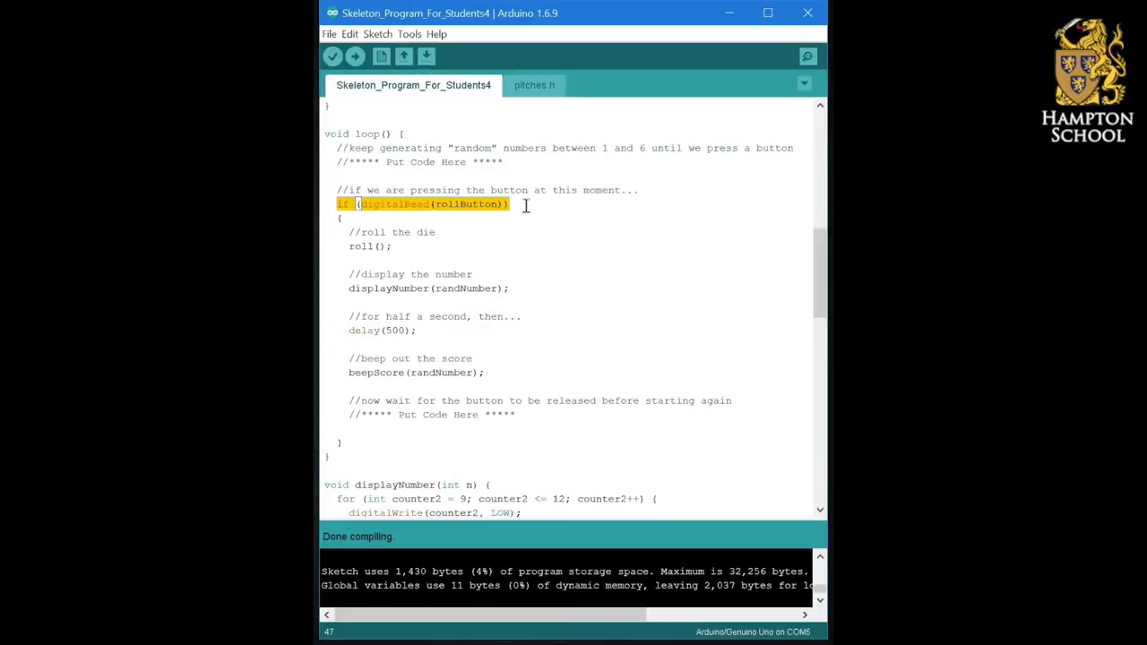
mouse_move(433, 174)
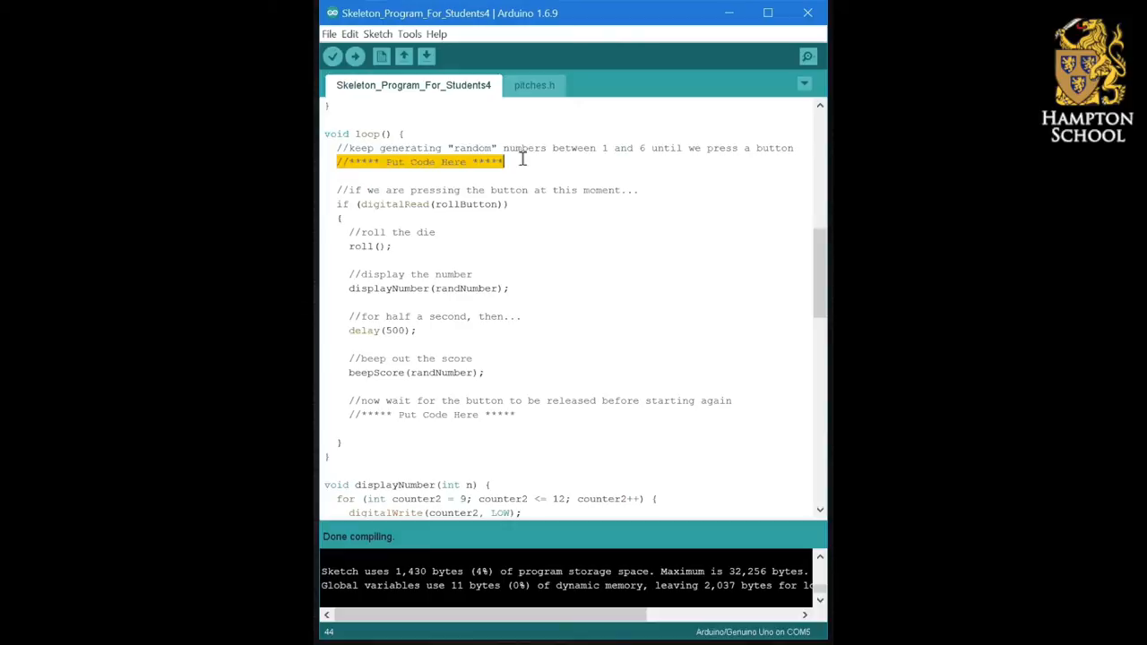
mouse_move(516, 165)
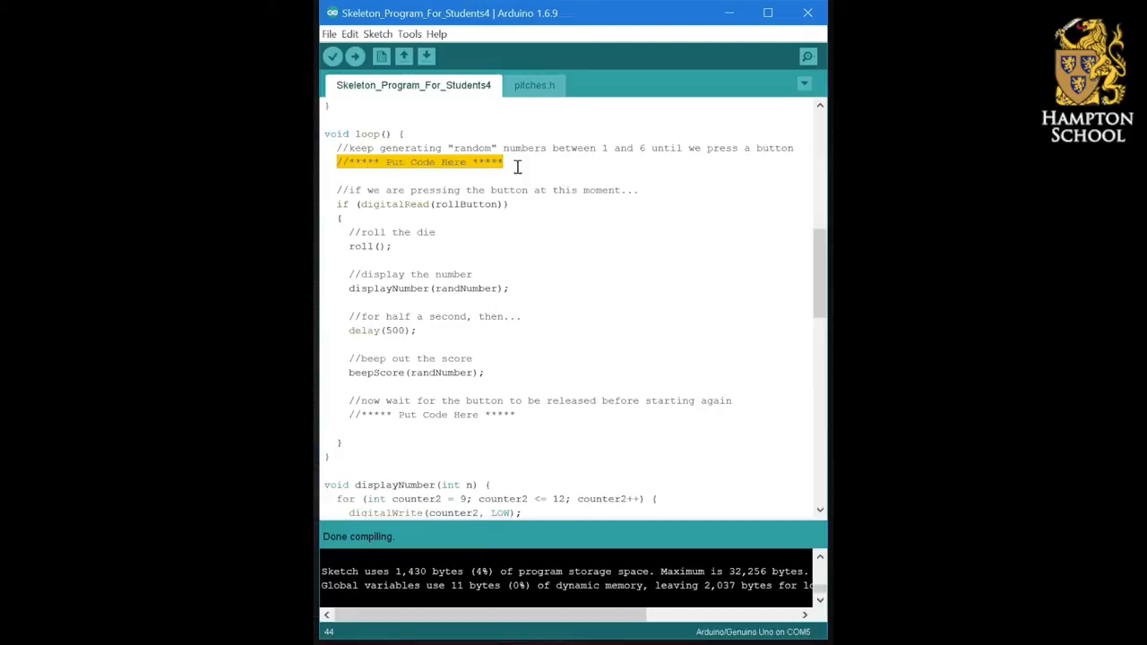
Step: Write 'random(1,6);' in place of the placeholder on loop()'s first line
type("random")
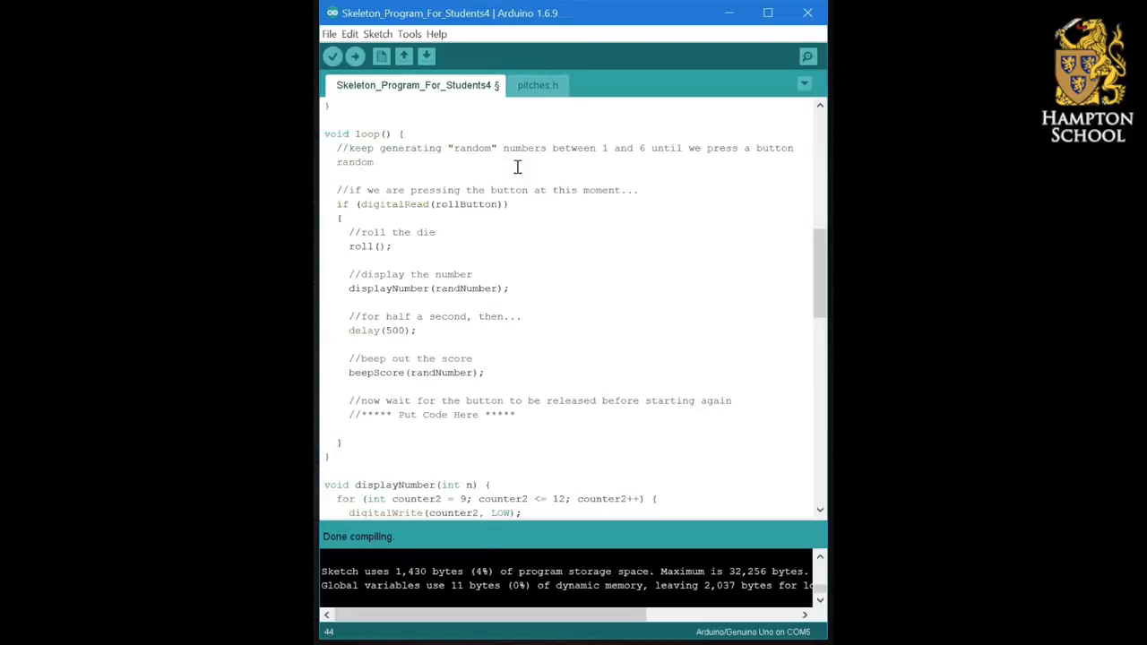
type("(")
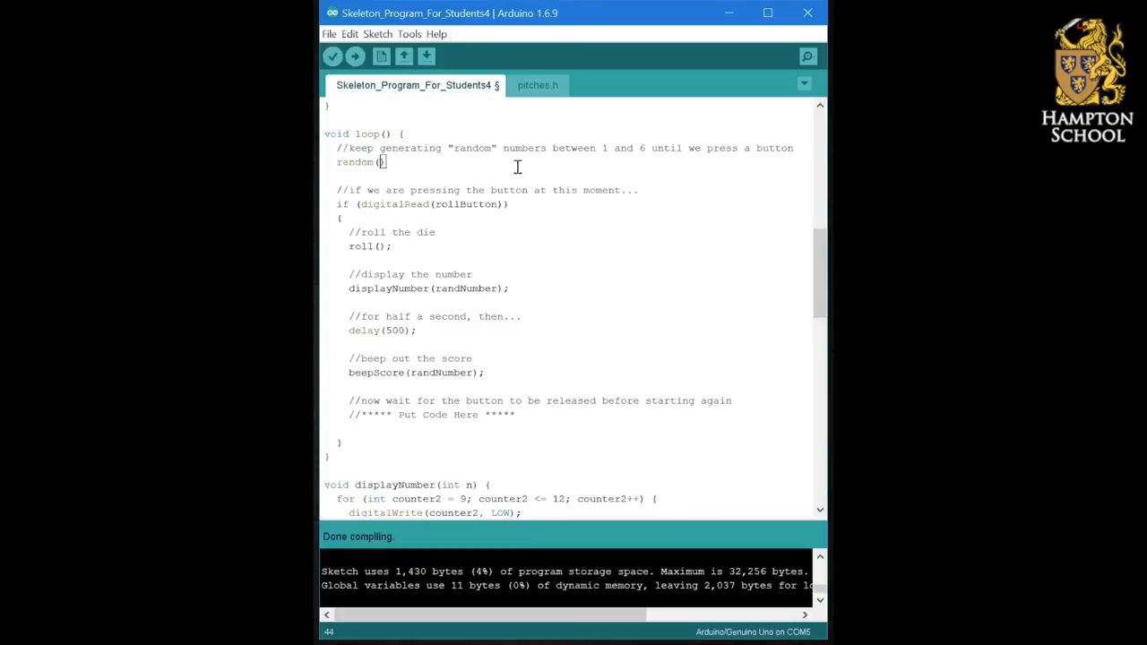
type("1")
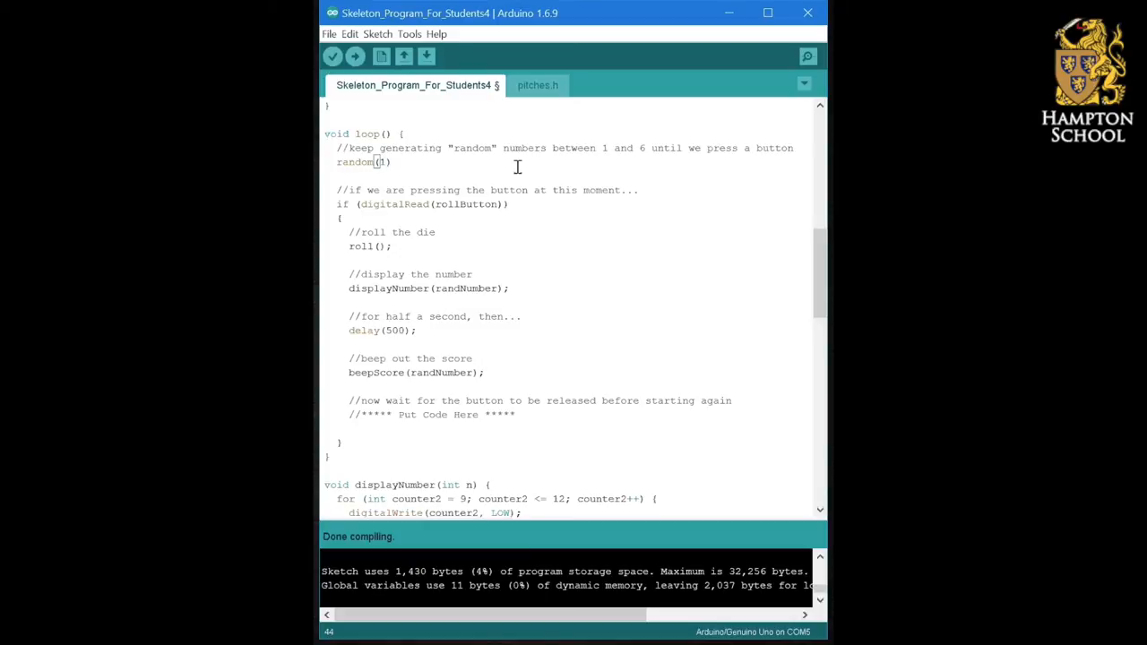
type(",6)")
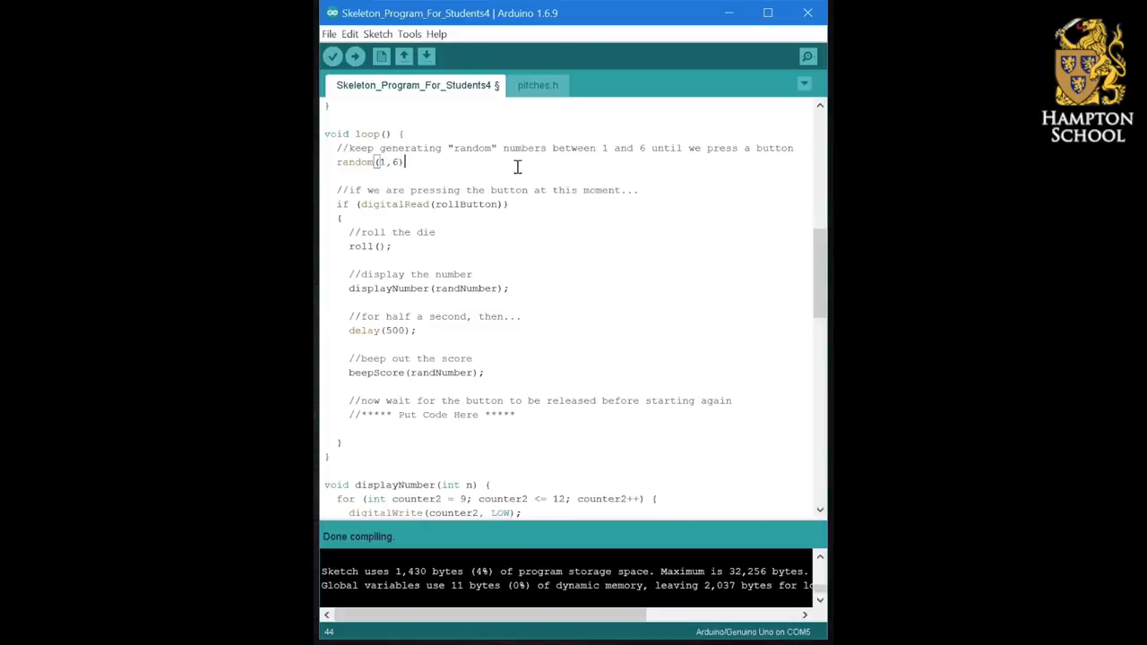
type(";")
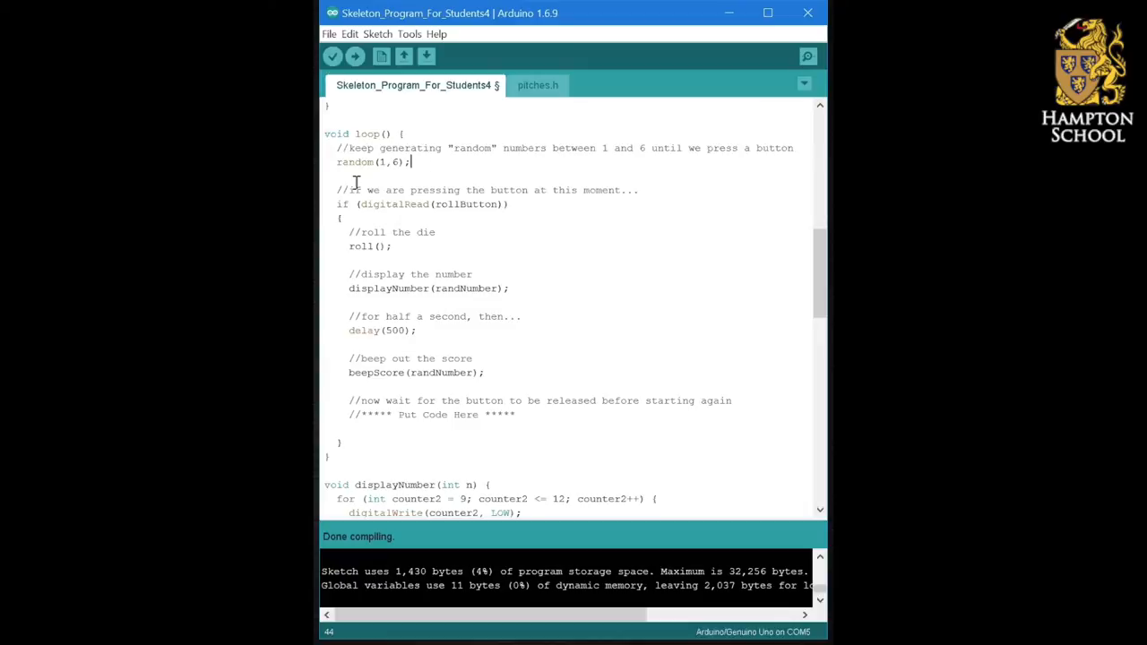
Step: Insert an '=' at the start of the random(1,6); line
double_click(355, 161)
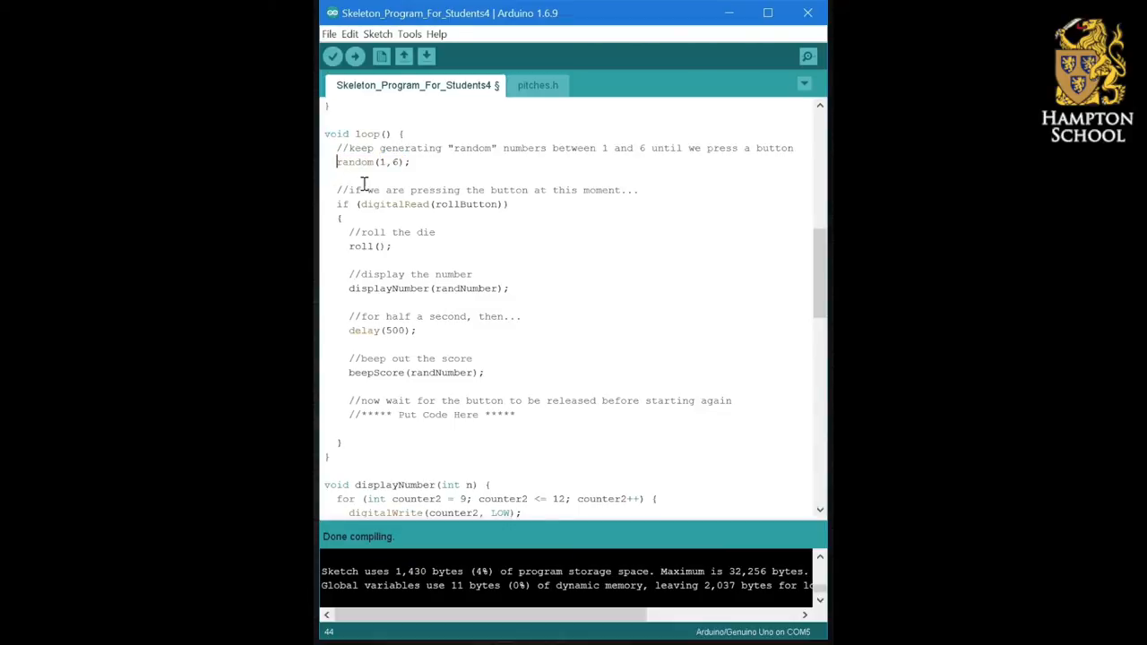
type("=")
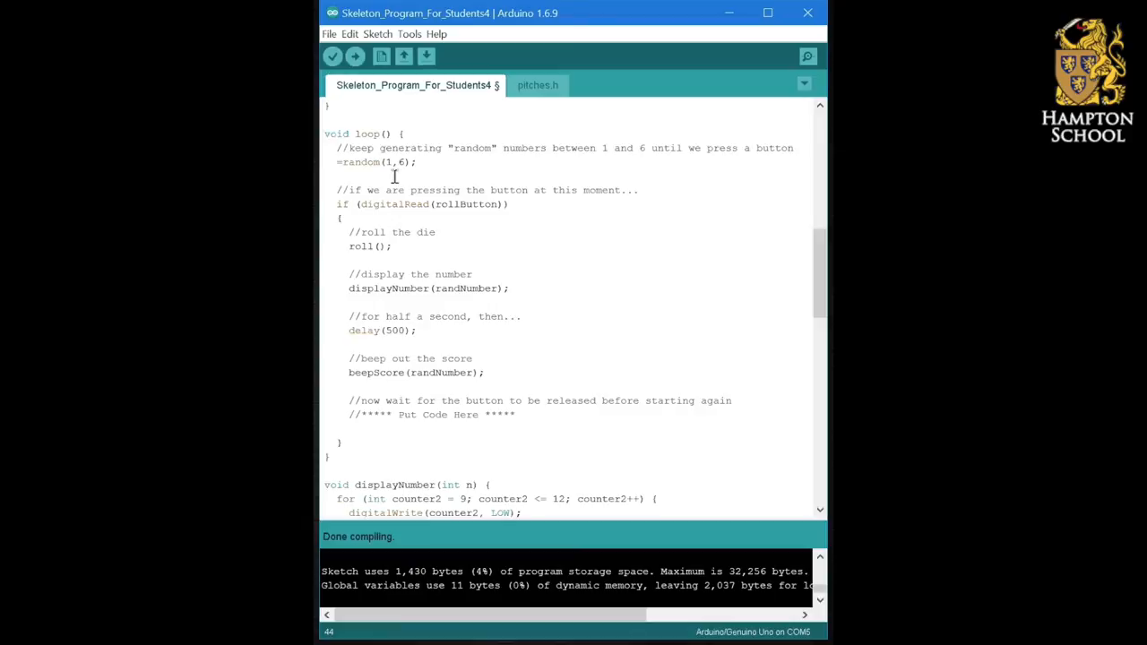
mouse_move(405, 170)
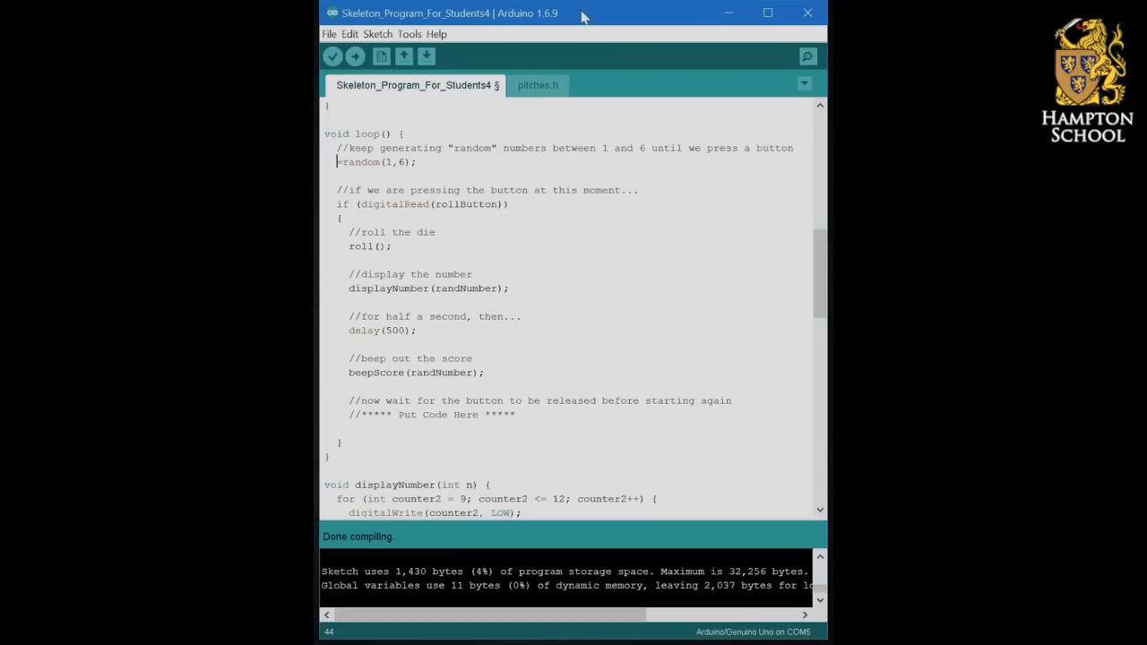
Step: Complete the line as 'randNumber=random(1,6);' and highlight its variable and function
type("rand")
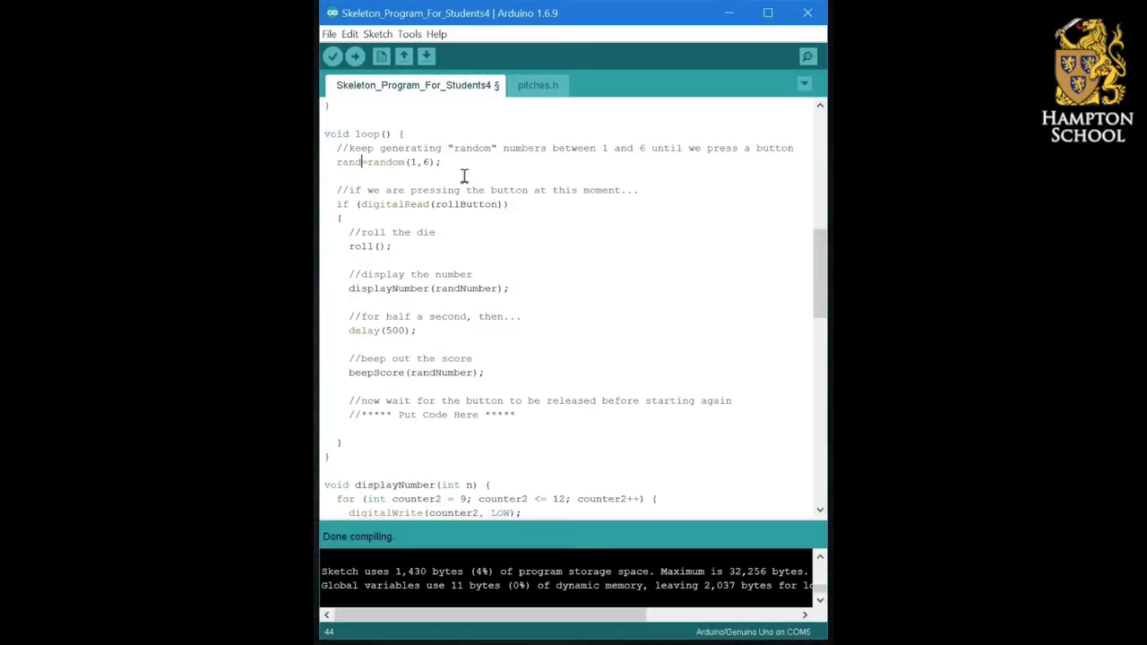
type("Number")
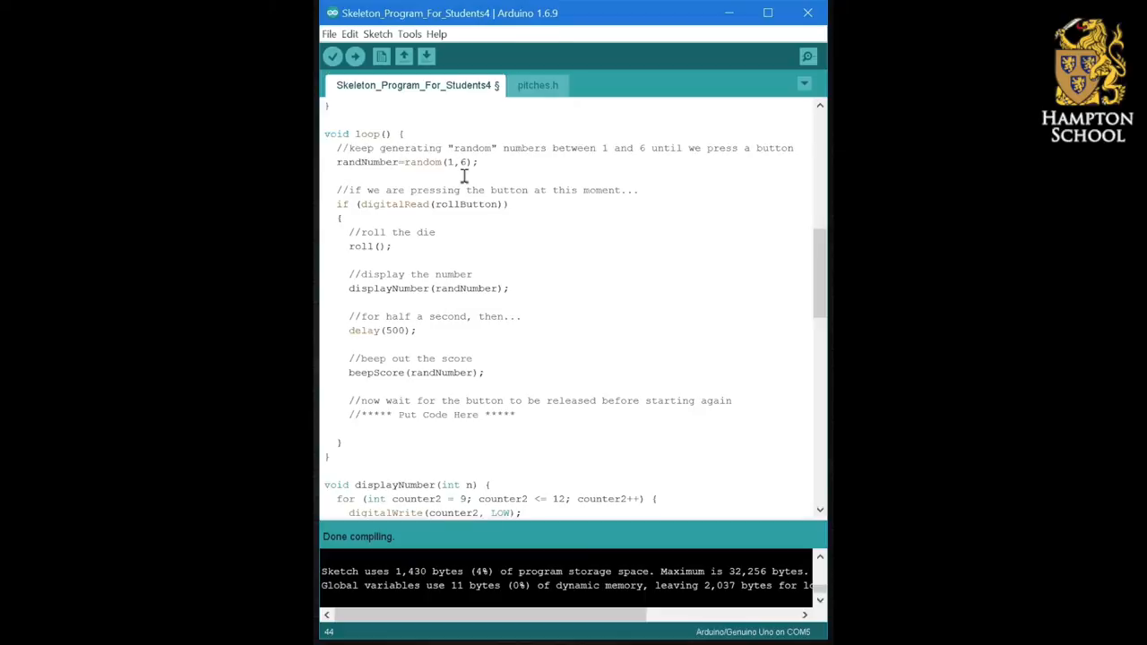
double_click(344, 161)
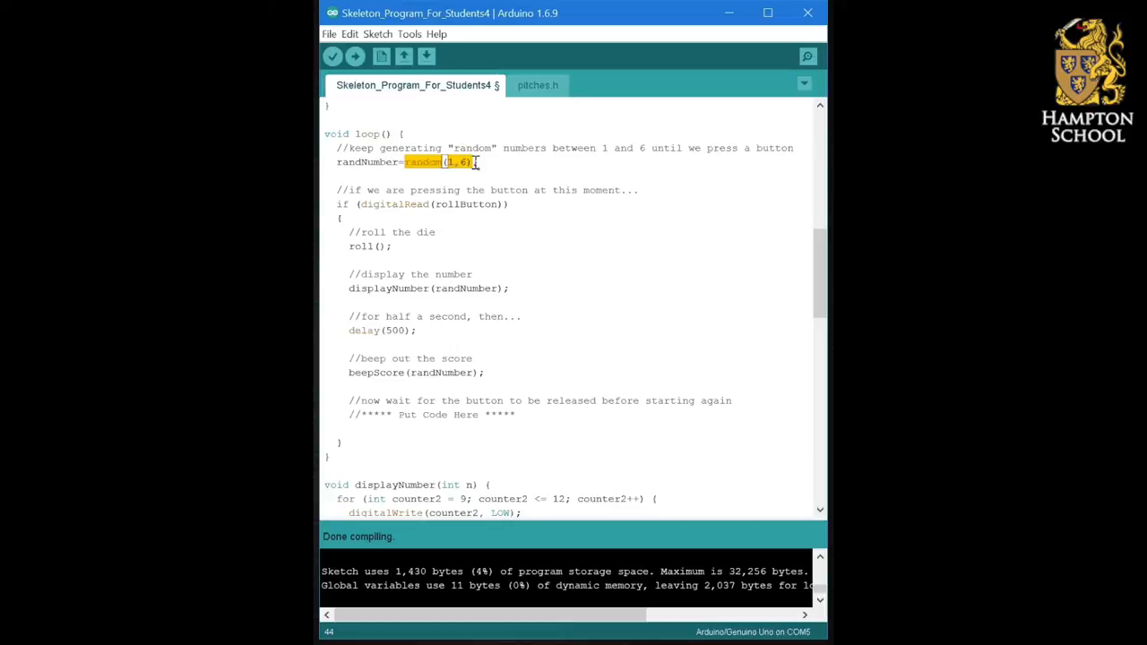
double_click(362, 161)
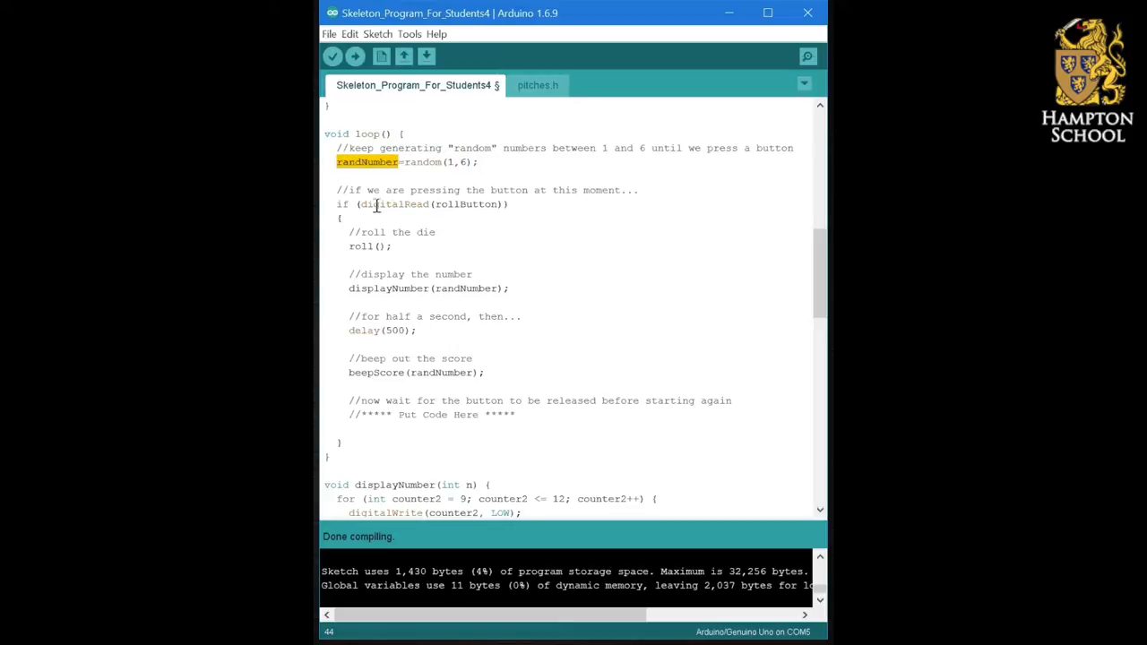
mouse_move(329, 534)
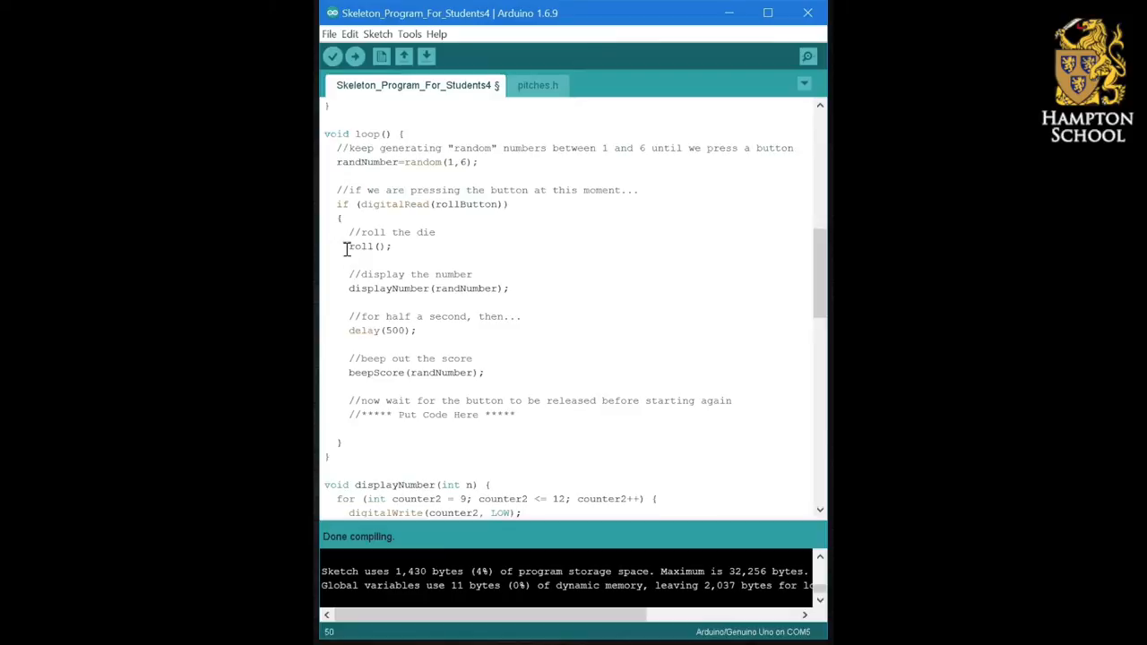
Step: Highlight where randNumber is used in displayNumber, digitalRead check and beepScore
double_click(369, 245)
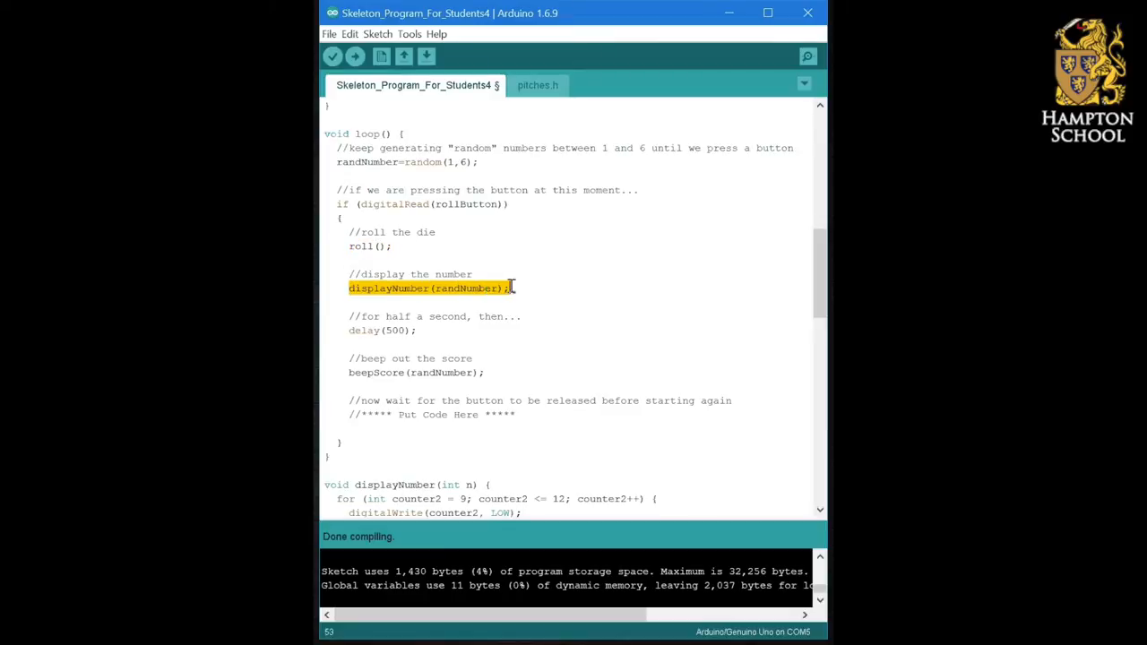
double_click(466, 287)
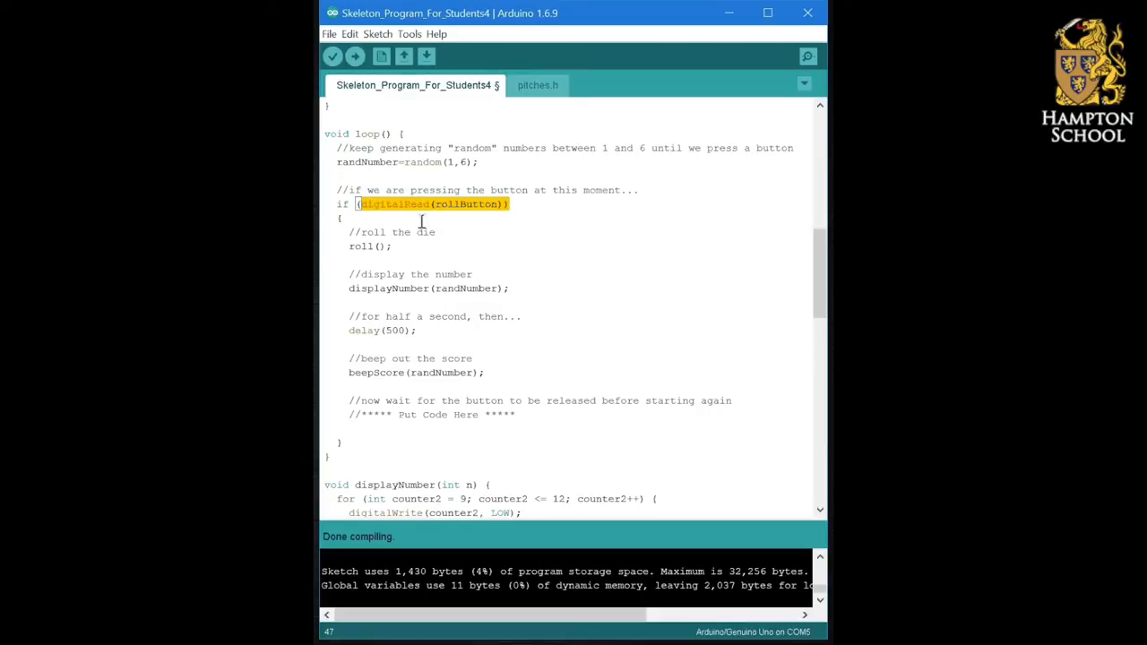
double_click(464, 287)
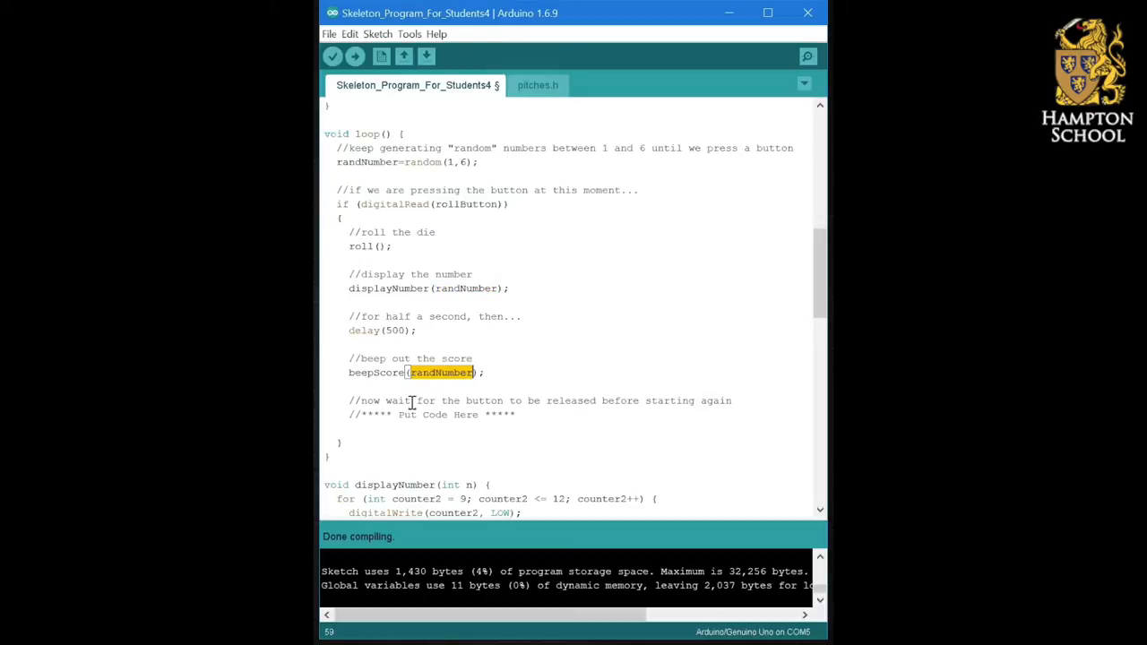
left_click(355, 232)
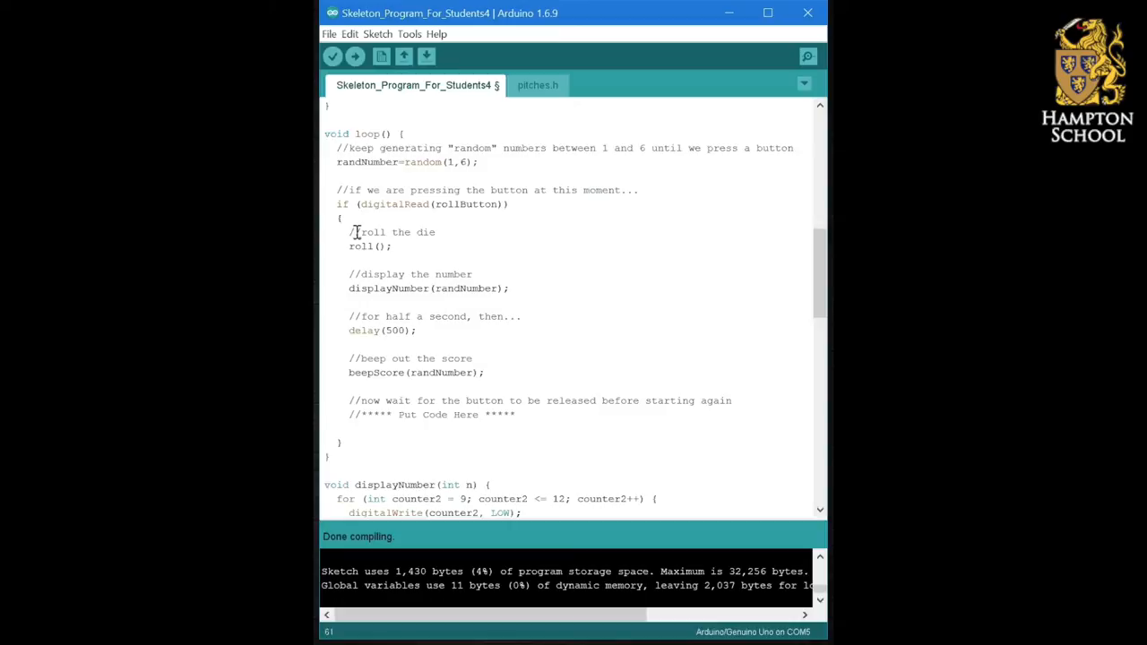
left_click_drag(340, 224, 337, 441)
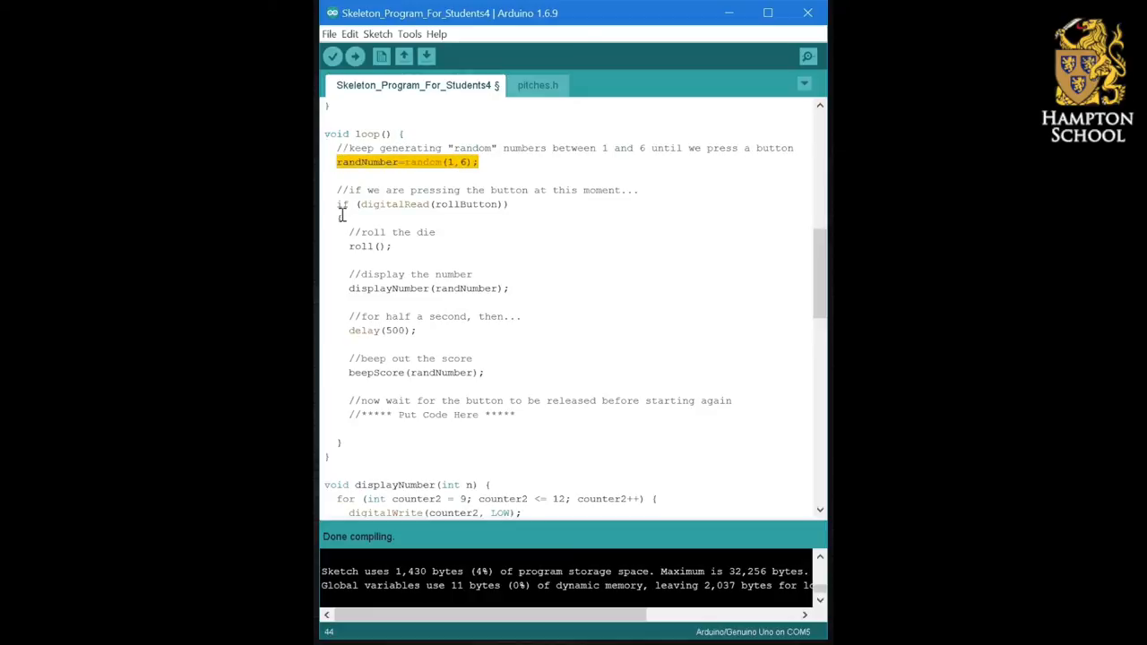
left_click_drag(340, 204, 341, 444)
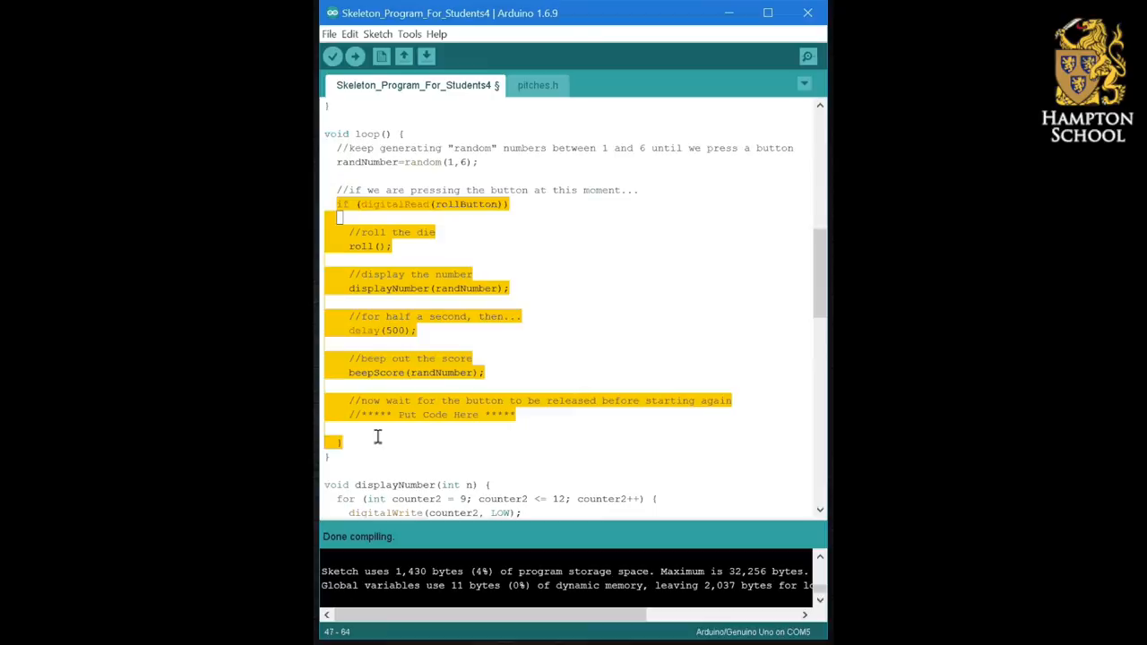
mouse_move(507, 240)
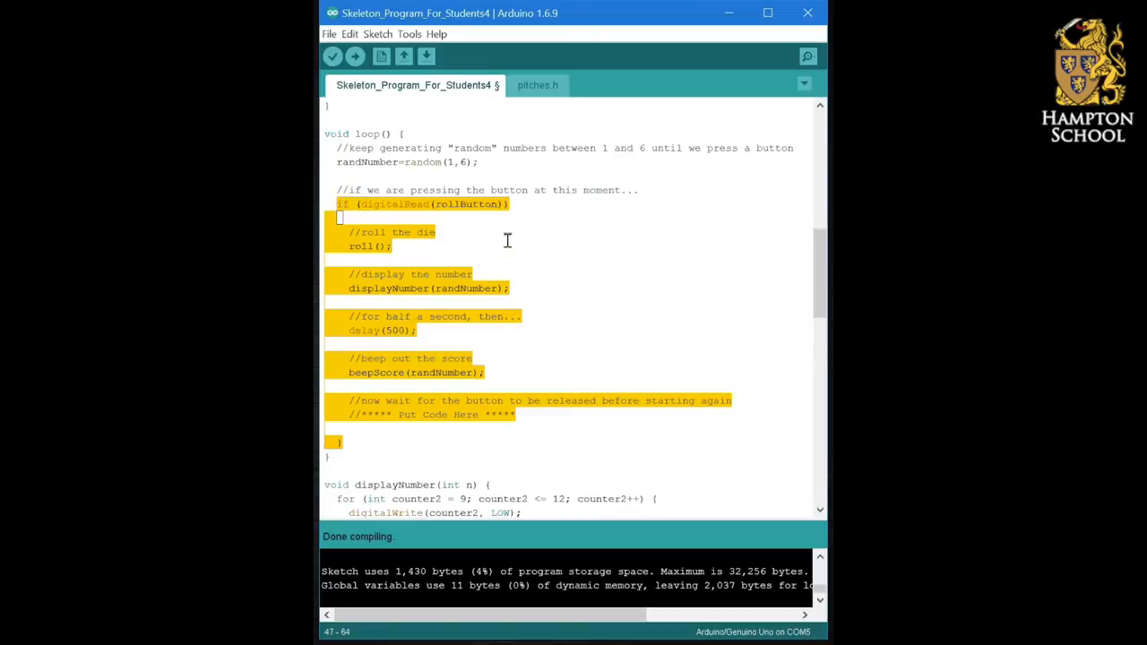
mouse_move(484, 246)
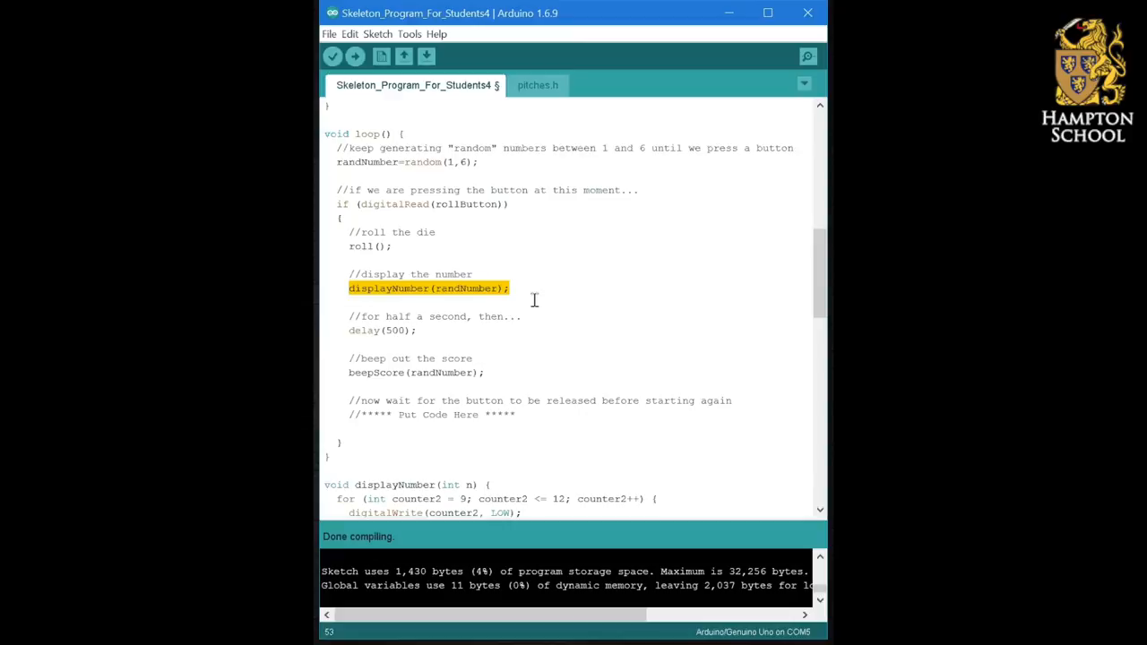
mouse_move(451, 337)
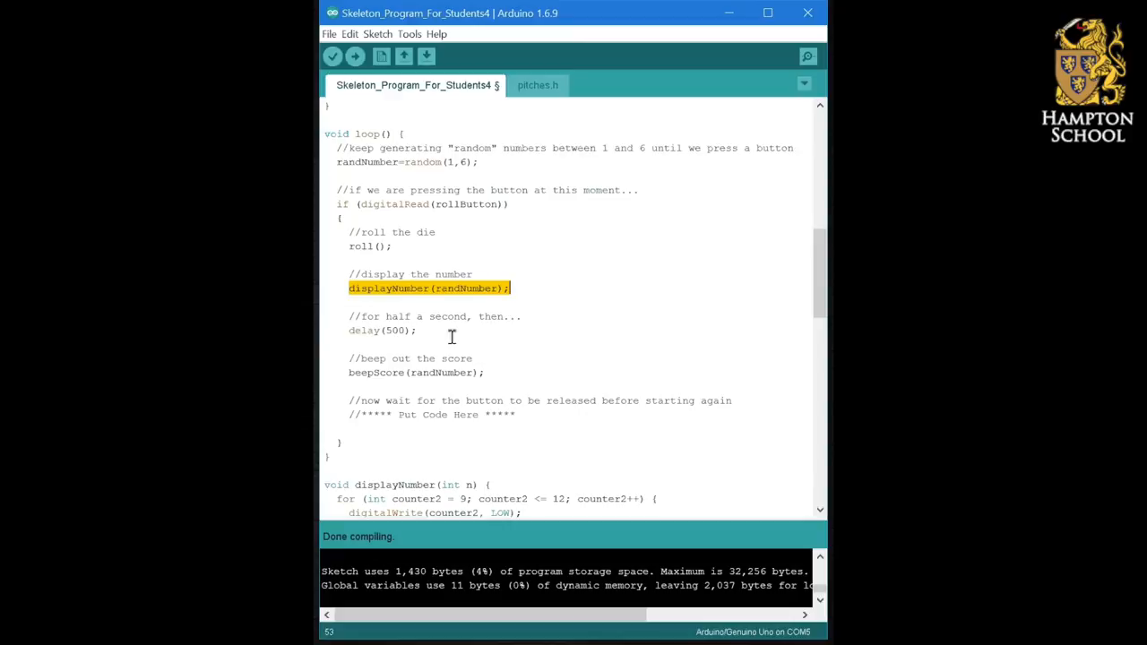